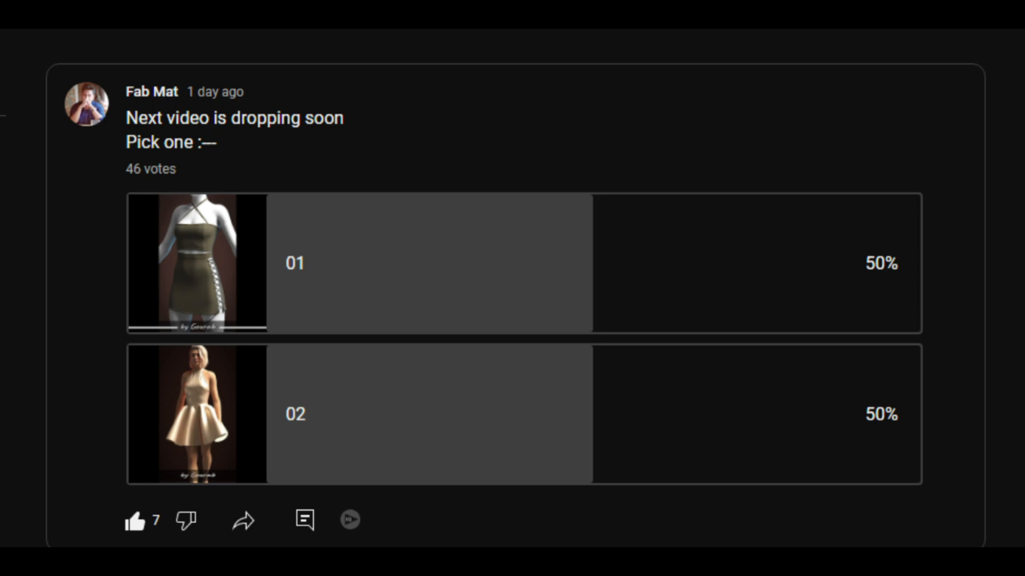
- Apply Fullness (Line) with Direction Both so the skirt panel flares to about 376 mm at the hem
left_click(197, 264)
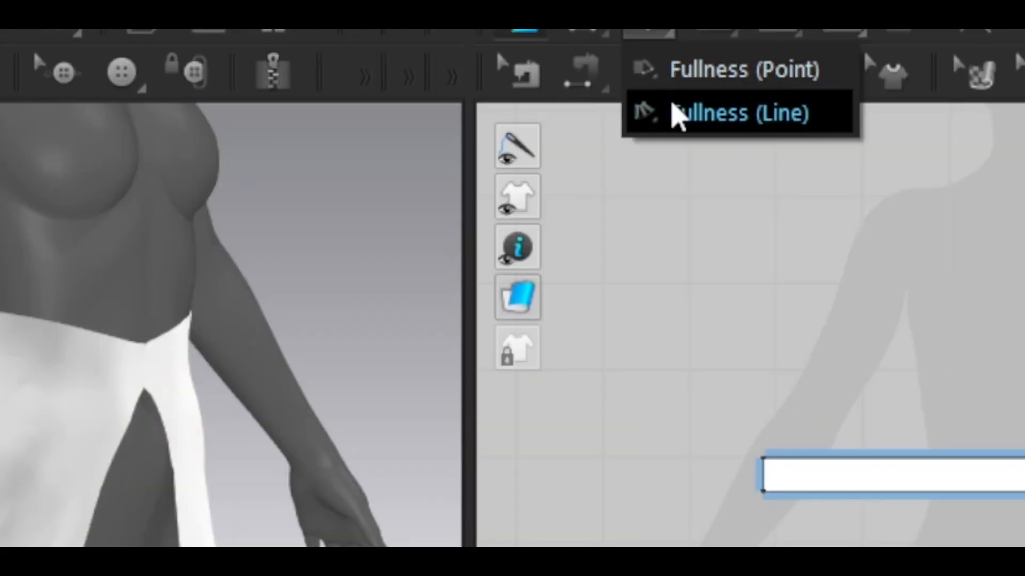
left_click(732, 112)
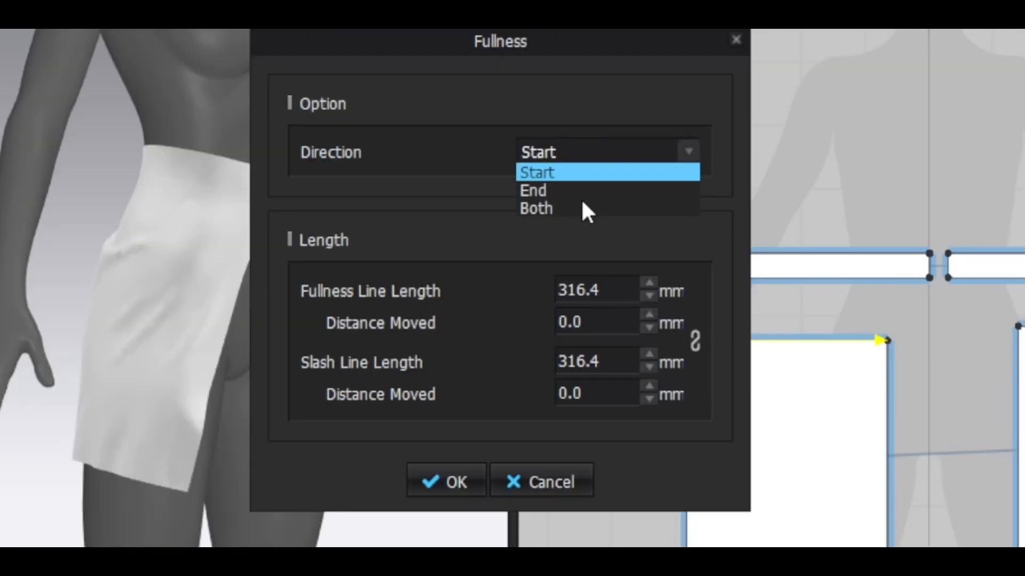
left_click(536, 207)
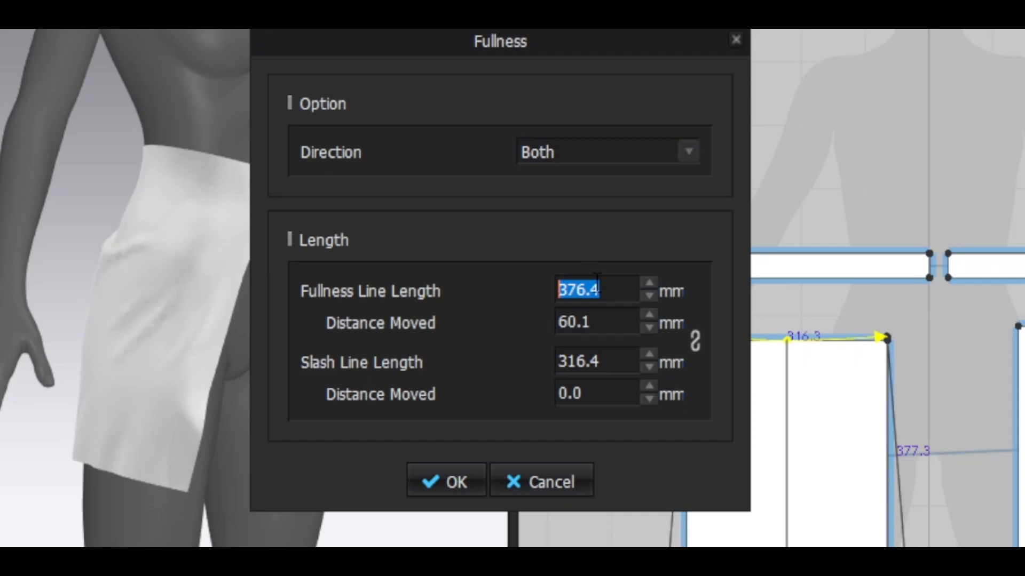
left_click(444, 480)
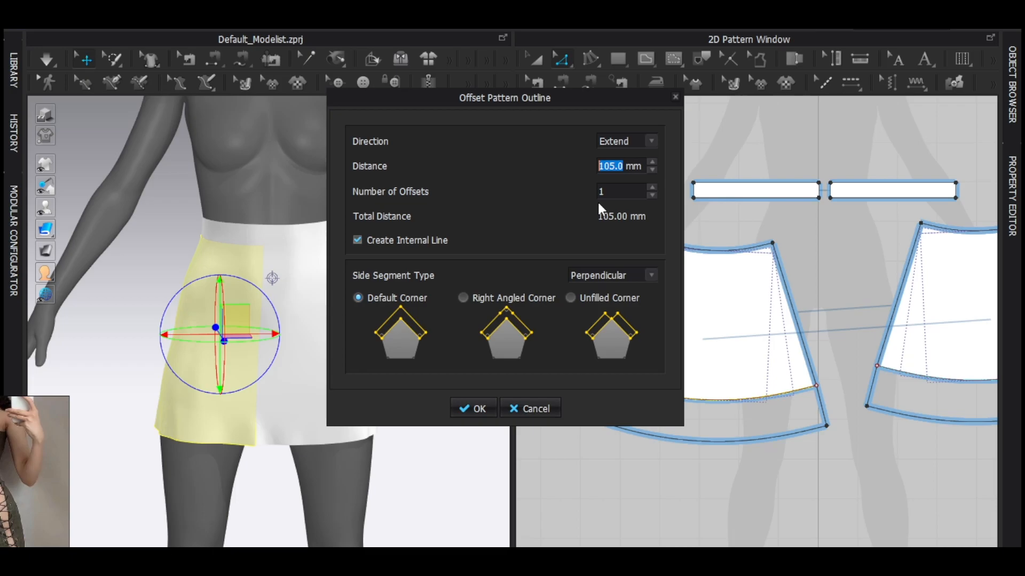
- Extend the hem outline by 50 mm, then paste nine copies at 39 mm intervals along the side edge
type("50")
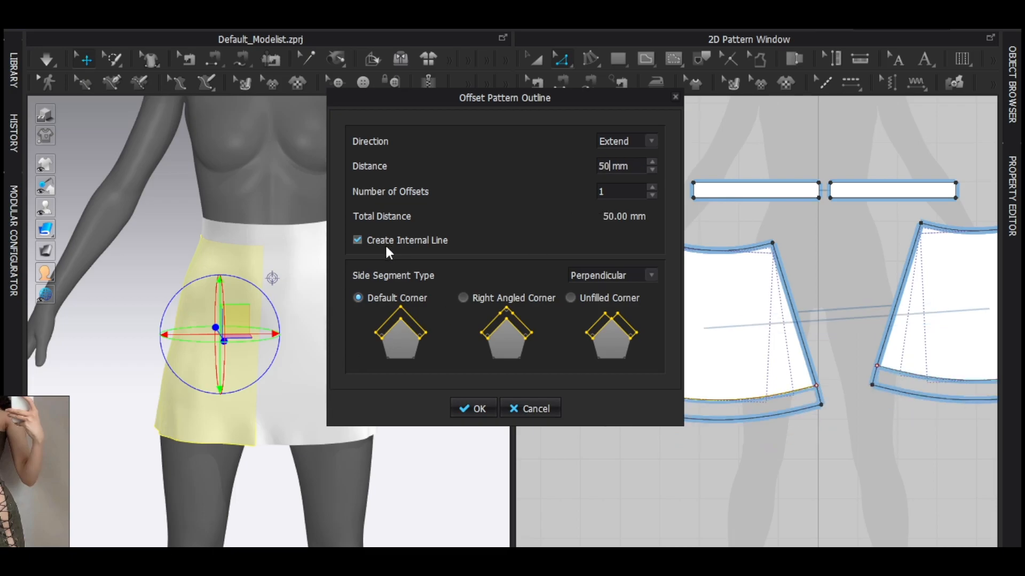
left_click(472, 408)
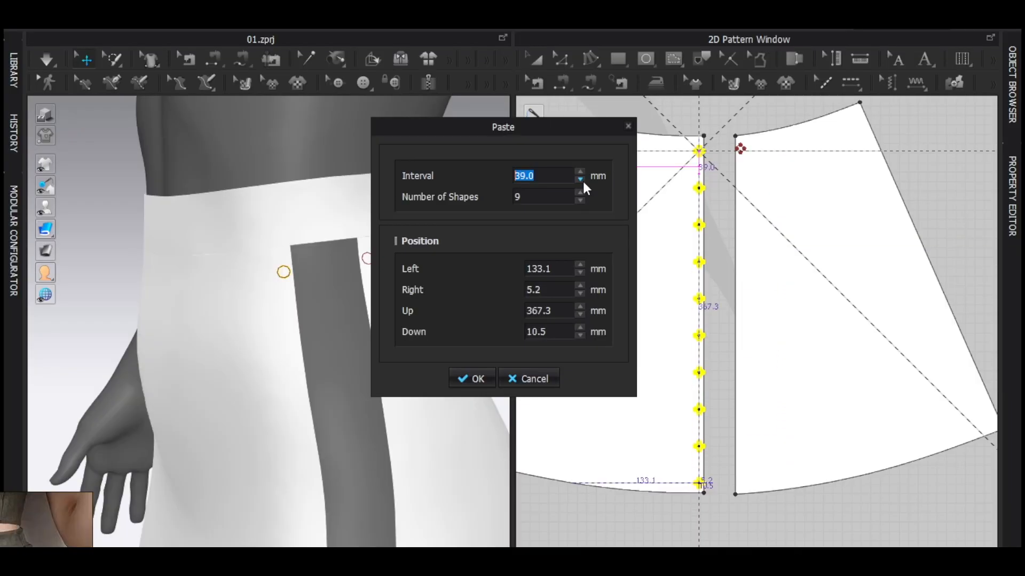
left_click(471, 378)
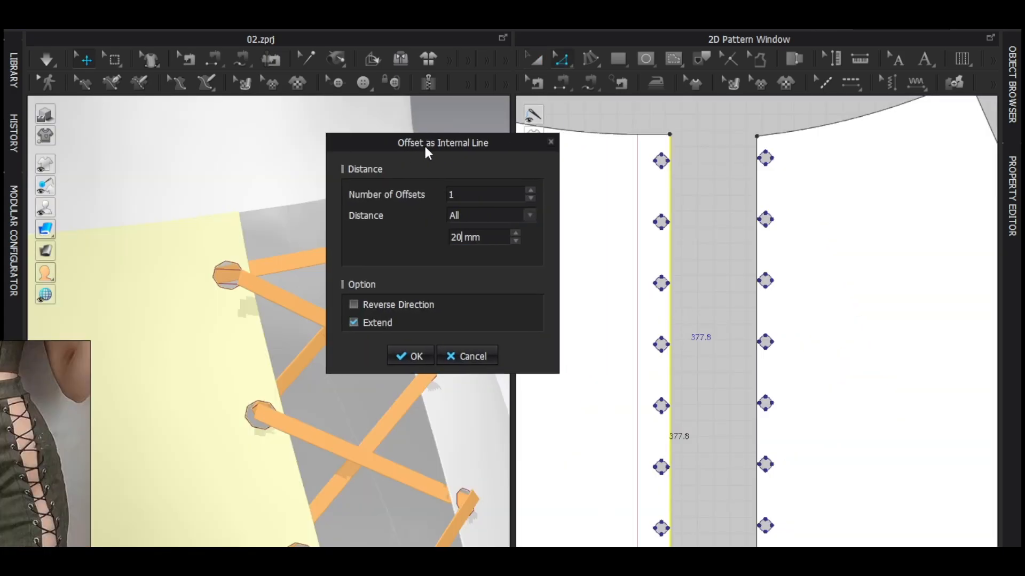
- Offset an internal line 15 mm from the laced side panel edge with Extend checked
left_click(515, 242)
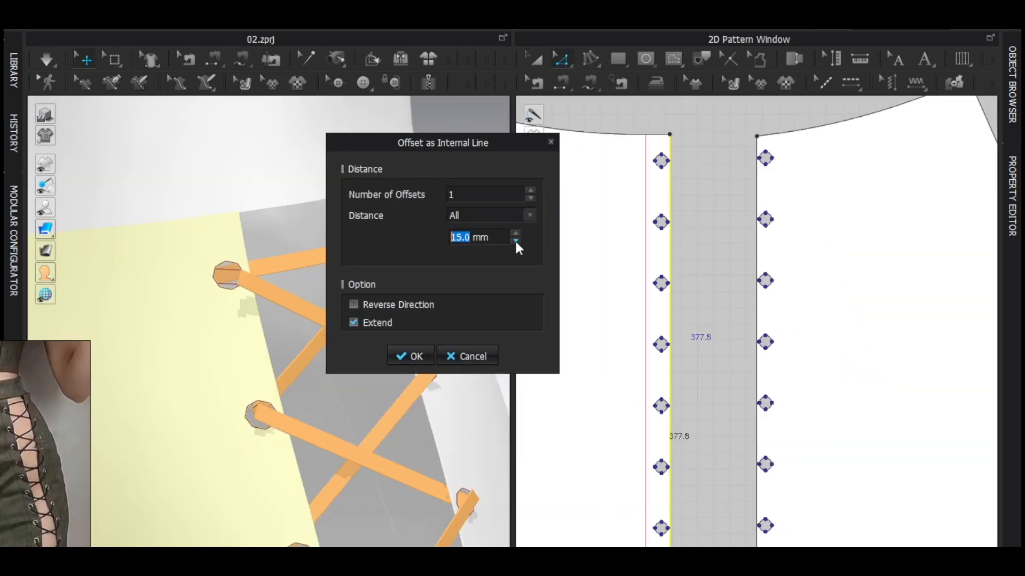
left_click(410, 356)
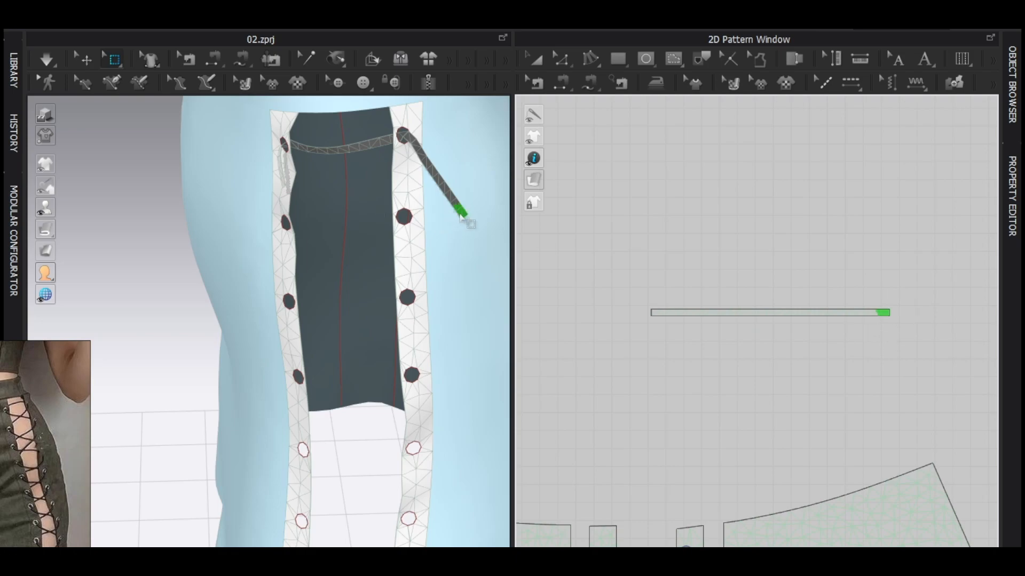
- Create a pin on the loose lace end in the 3D window to hold it on the panel
right_click(463, 211)
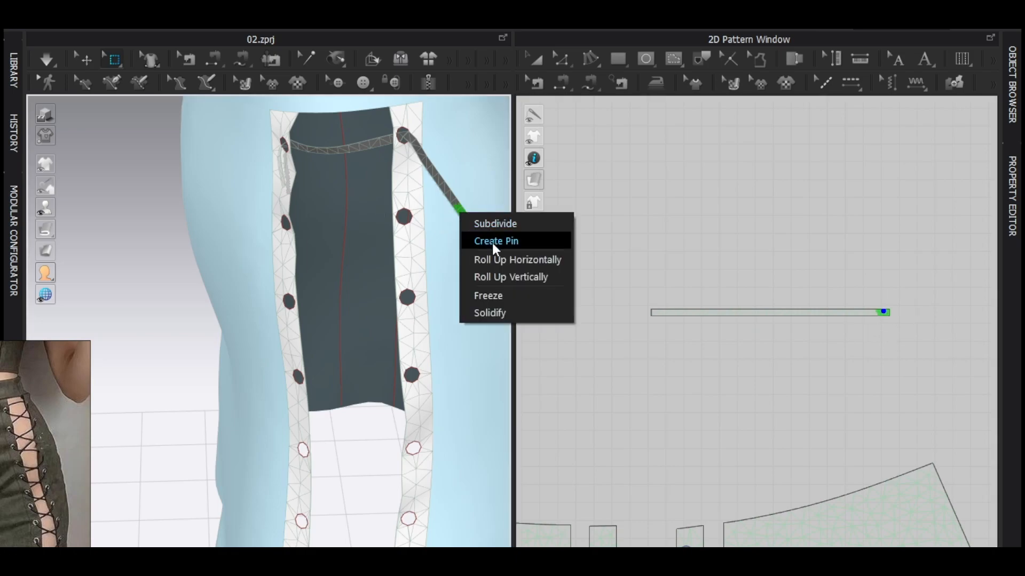
left_click(495, 241)
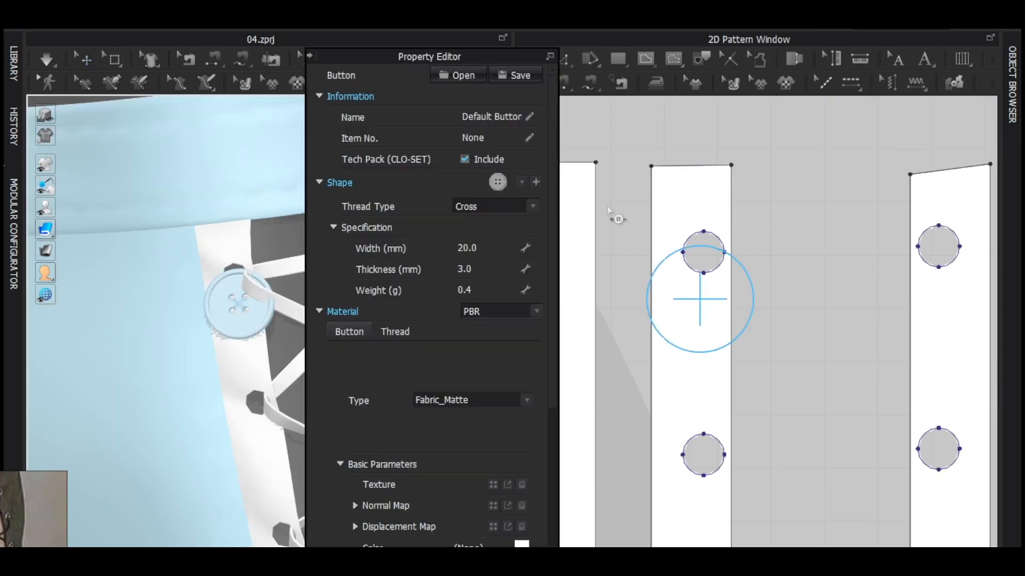
- Place another 20 mm cross-threaded button on the side strip
left_click(497, 182)
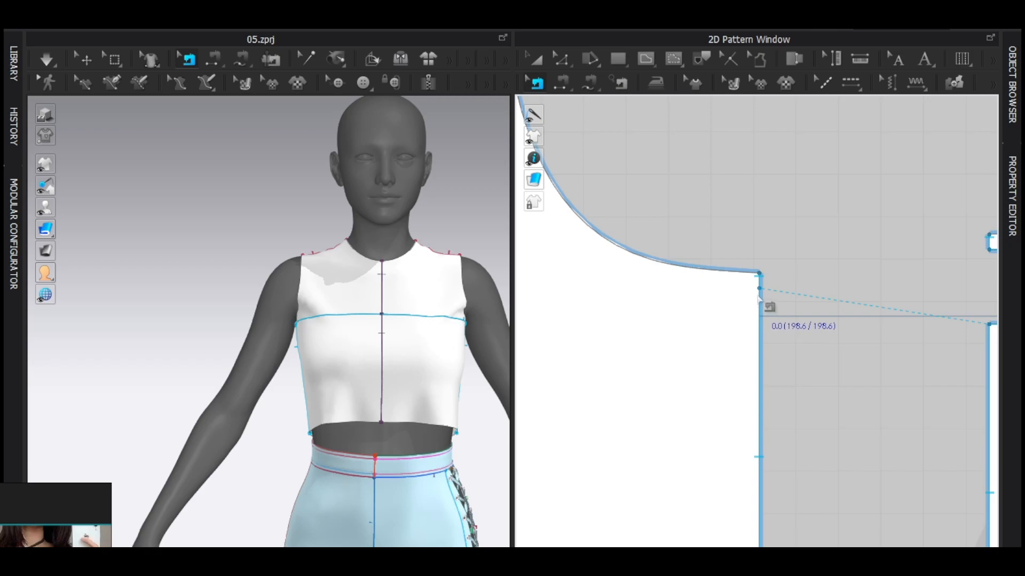
- Add a pattern point at the side seam start and lower the bodice top edge into a strapless shape
right_click(757, 301)
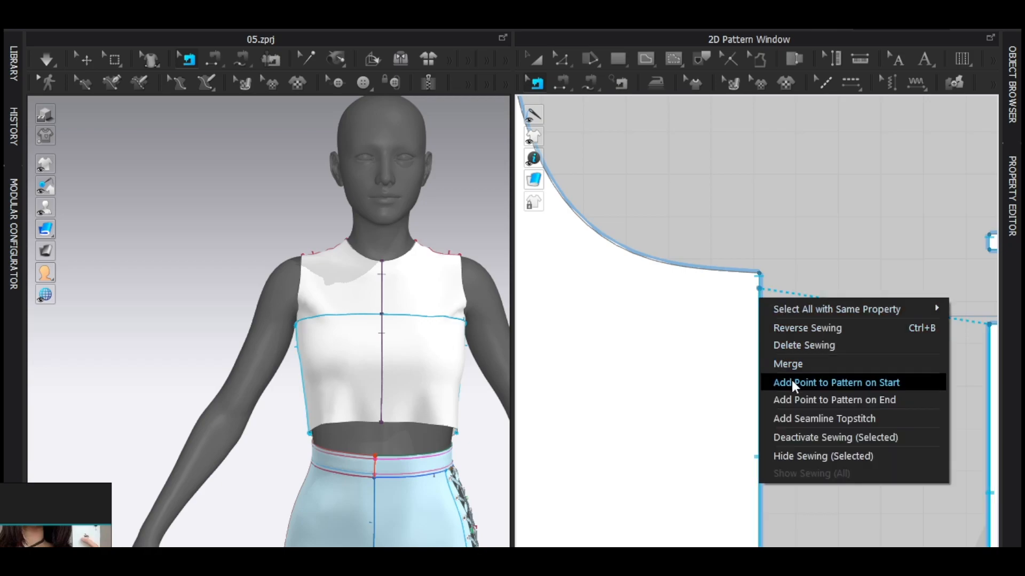
left_click(836, 383)
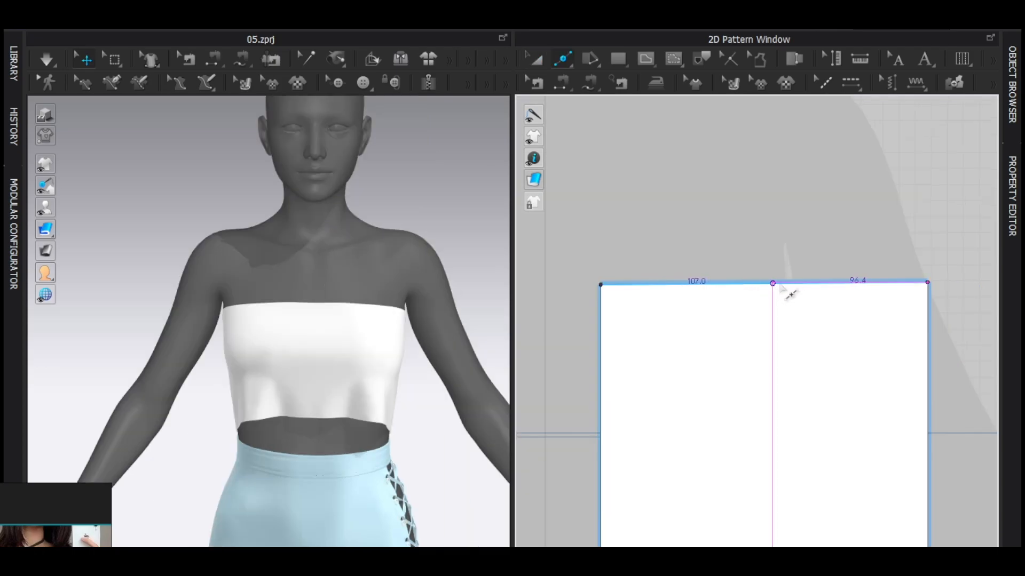
left_click(772, 282)
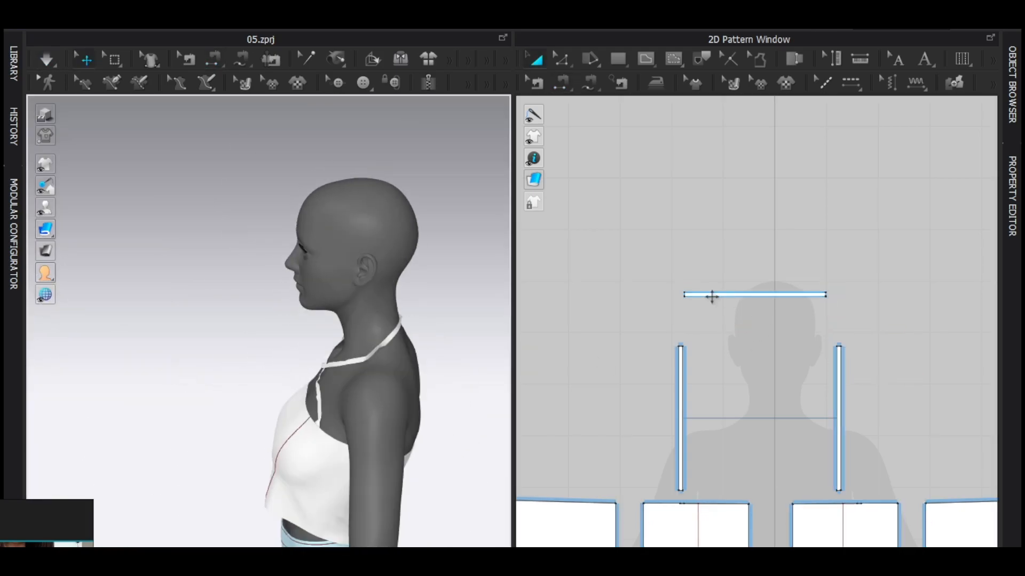
- Select the neck strap and reposition it so the straps cross in front of the neck
left_click(755, 295)
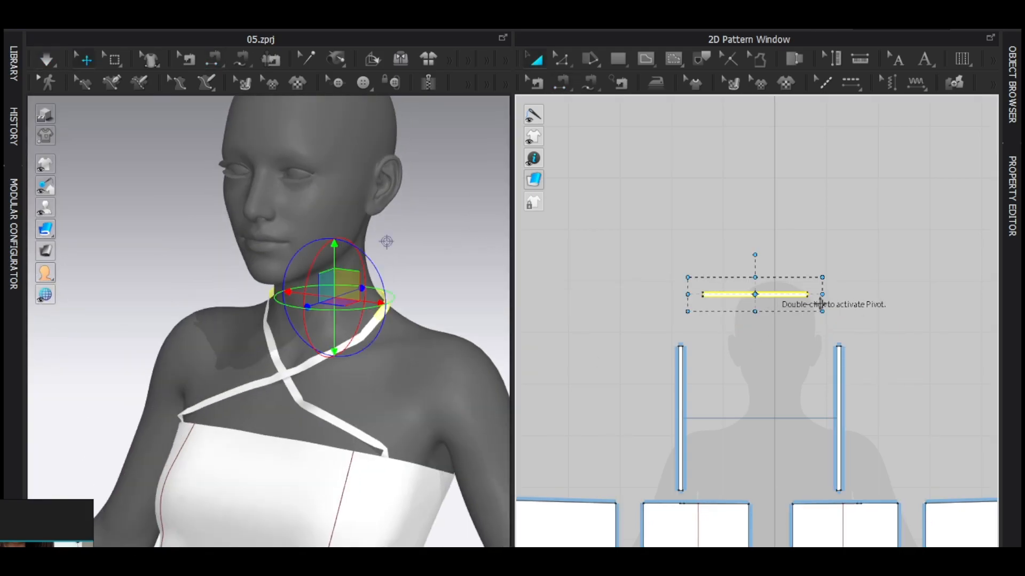